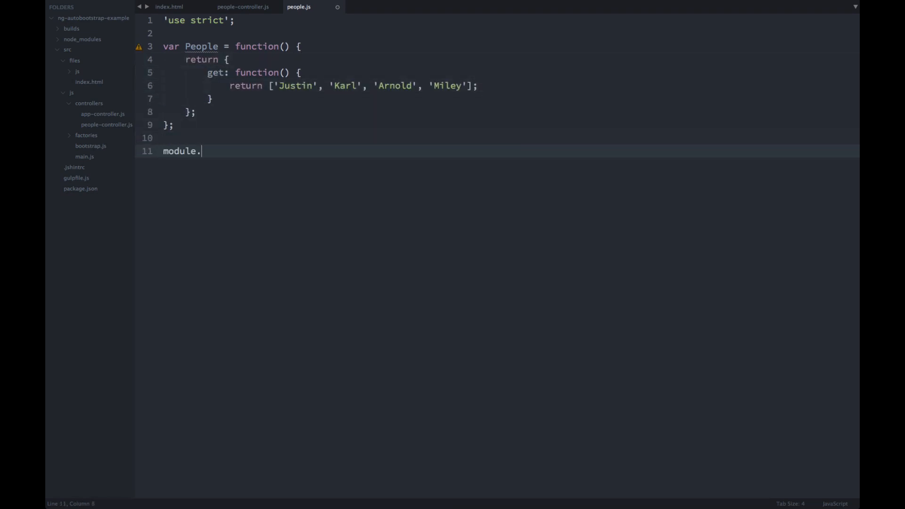
{"action": "type", "text": "exports = People;"}
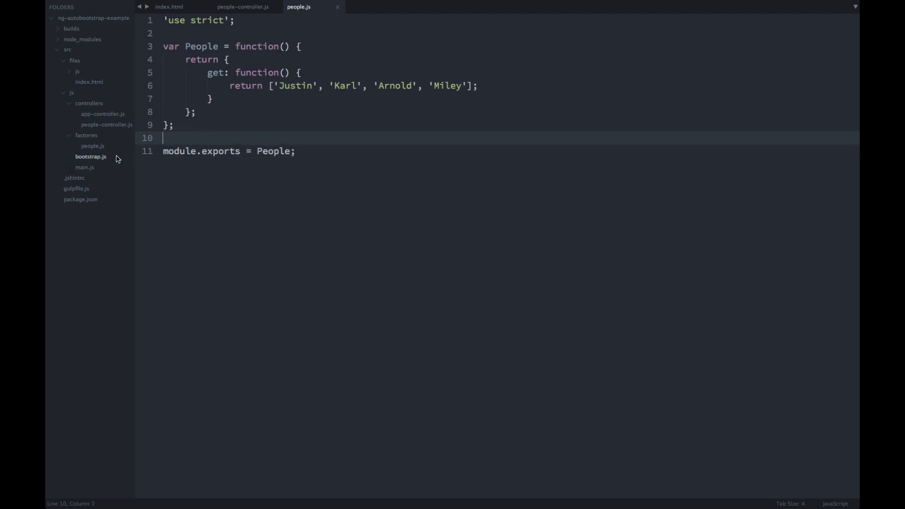